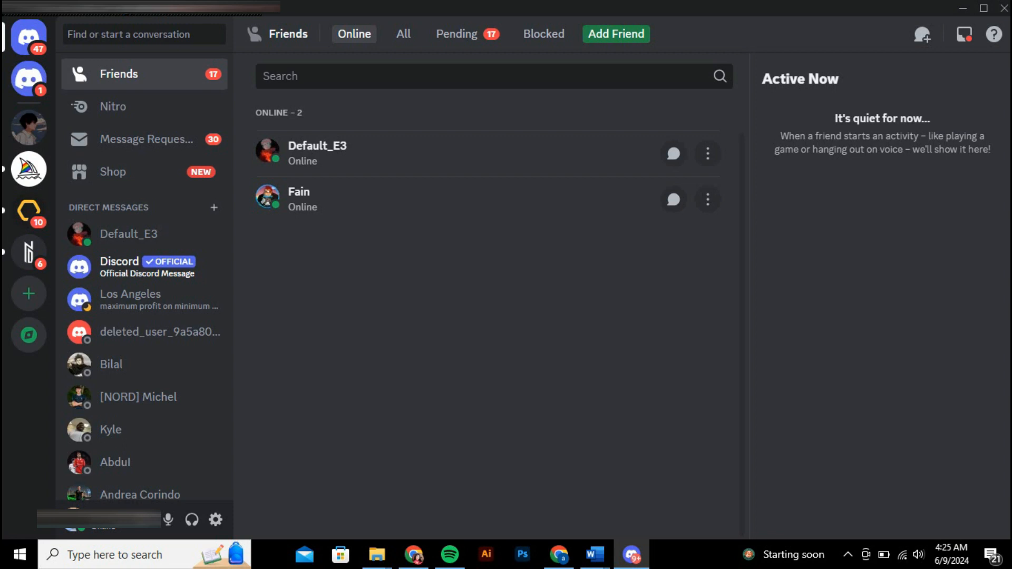
Step: Switch to the Gang Gang server, landing on its #general channel
click(27, 128)
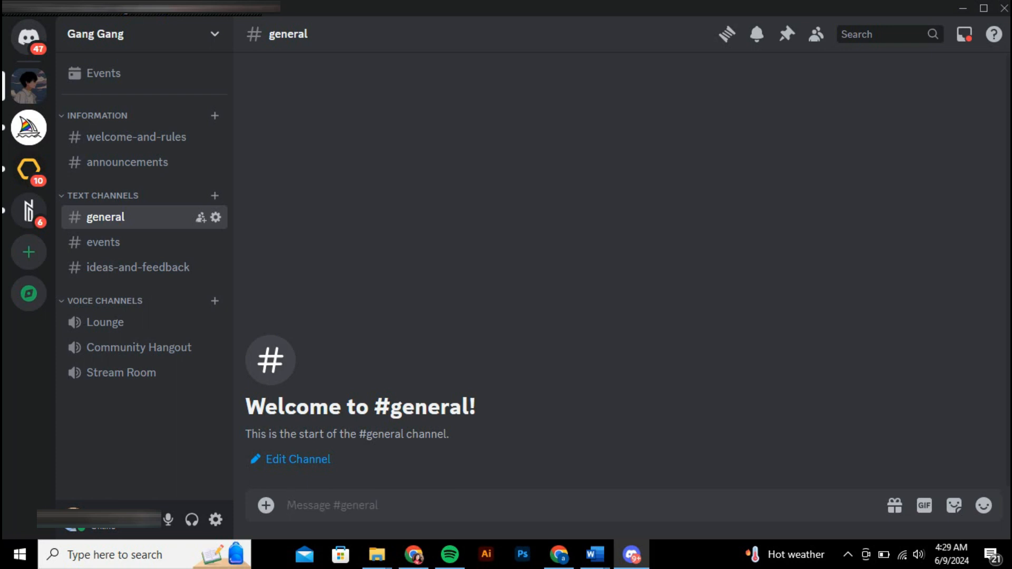
Step: Edit the #general channel and drag its Slowmode slider up to 6h, then back down
right_click(105, 217)
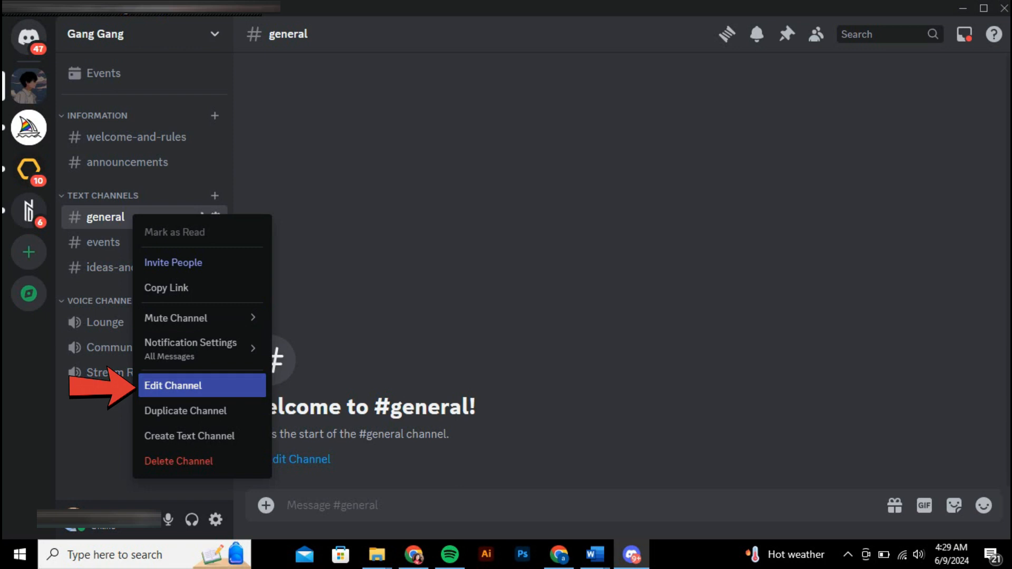
click(172, 386)
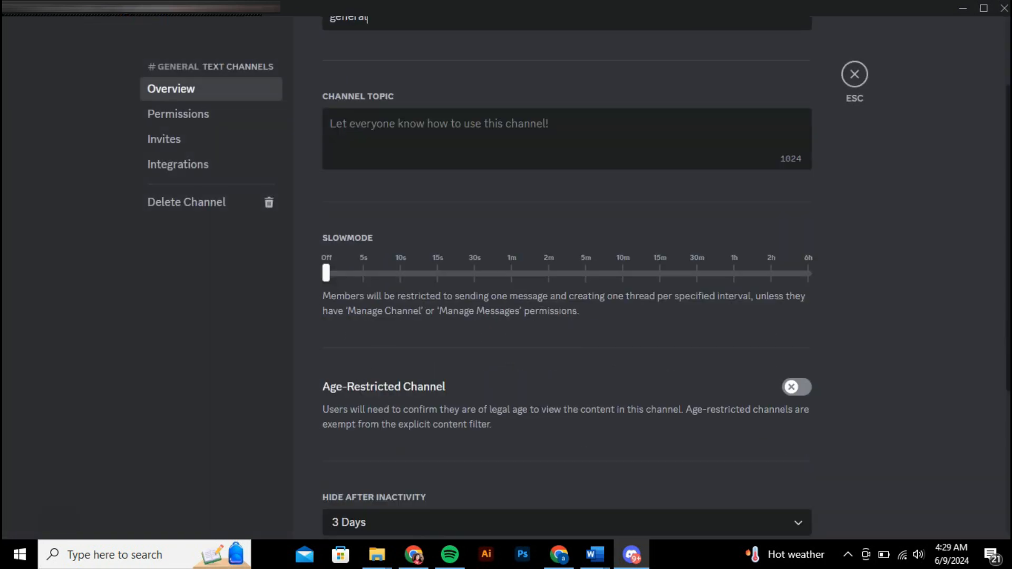
scroll(down, 3)
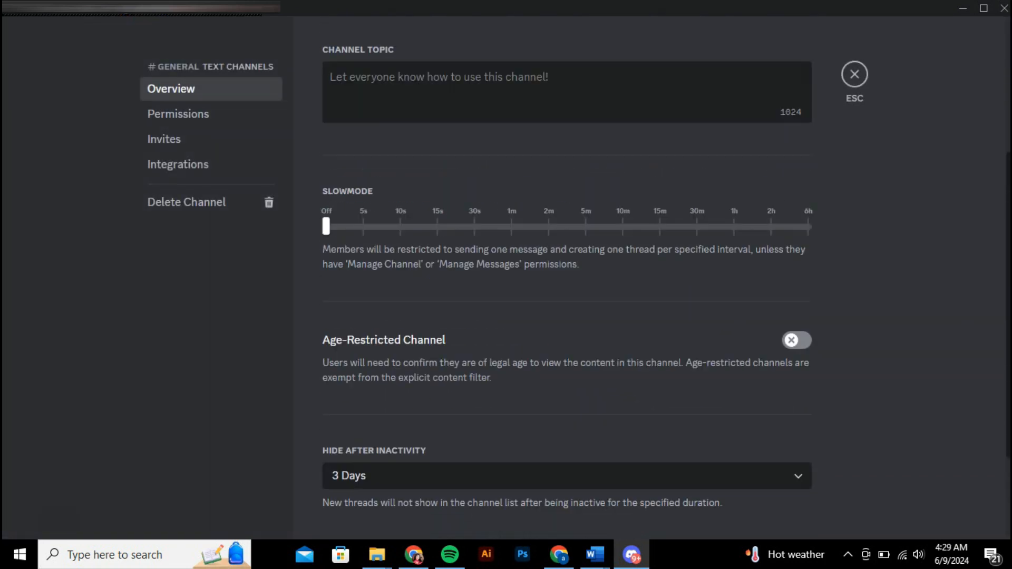
drag(325, 226, 808, 235)
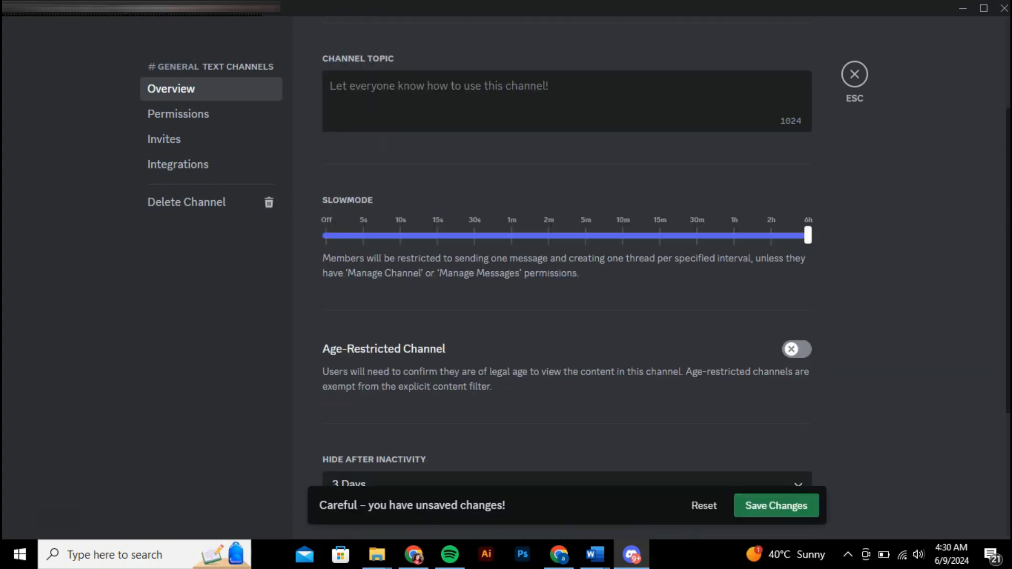
drag(807, 235, 585, 235)
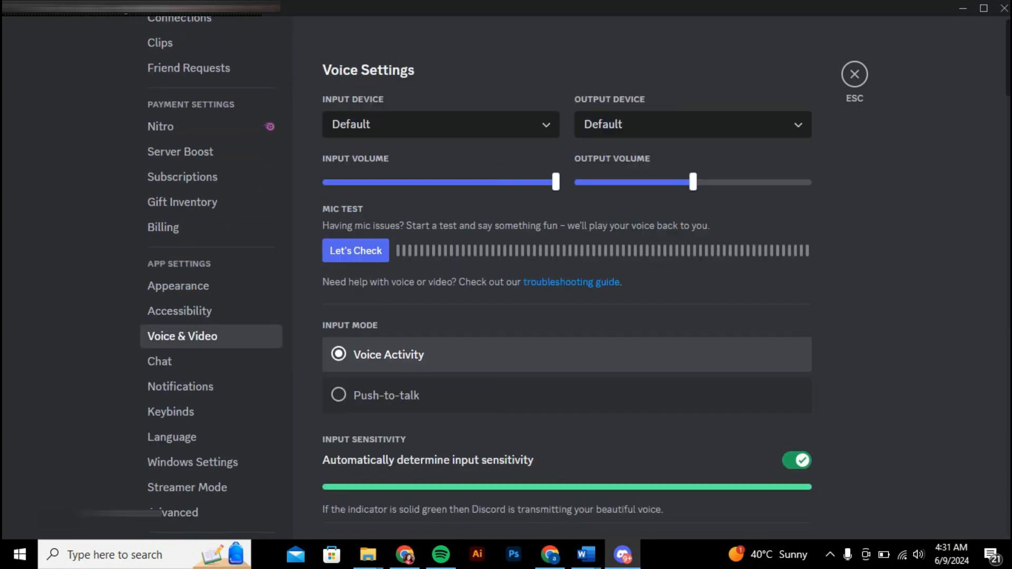
Step: Scroll through the Voice & Video settings page to review the options
scroll(down, 3)
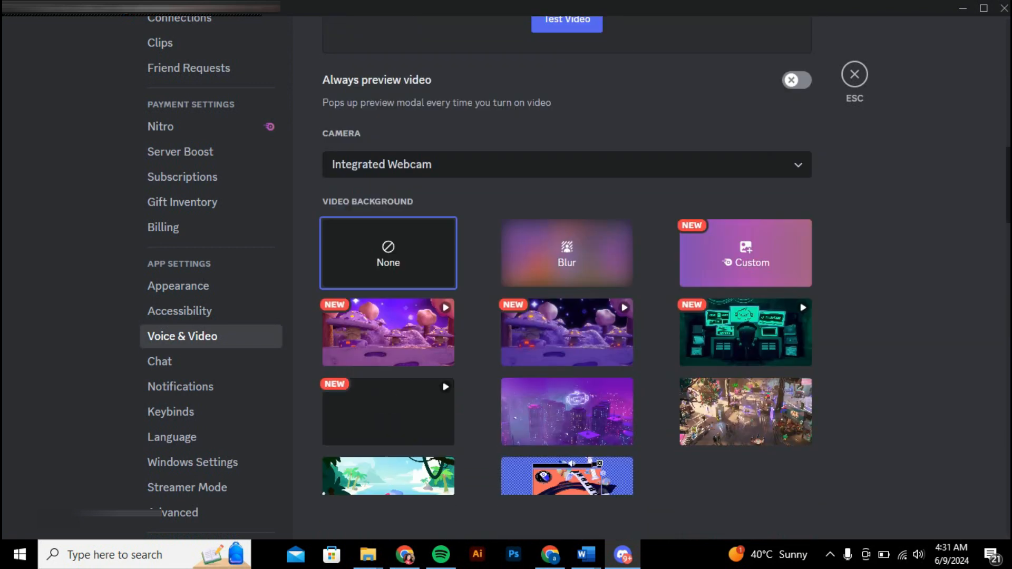
scroll(down, 3)
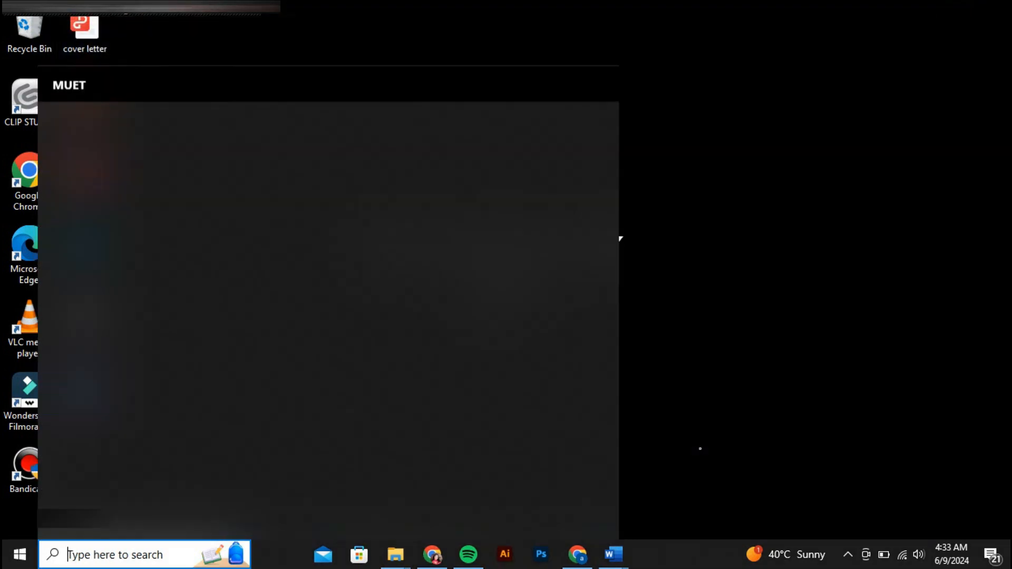
Step: Launch Command Prompt as administrator and run ipconfig /flushdns
text(comman)
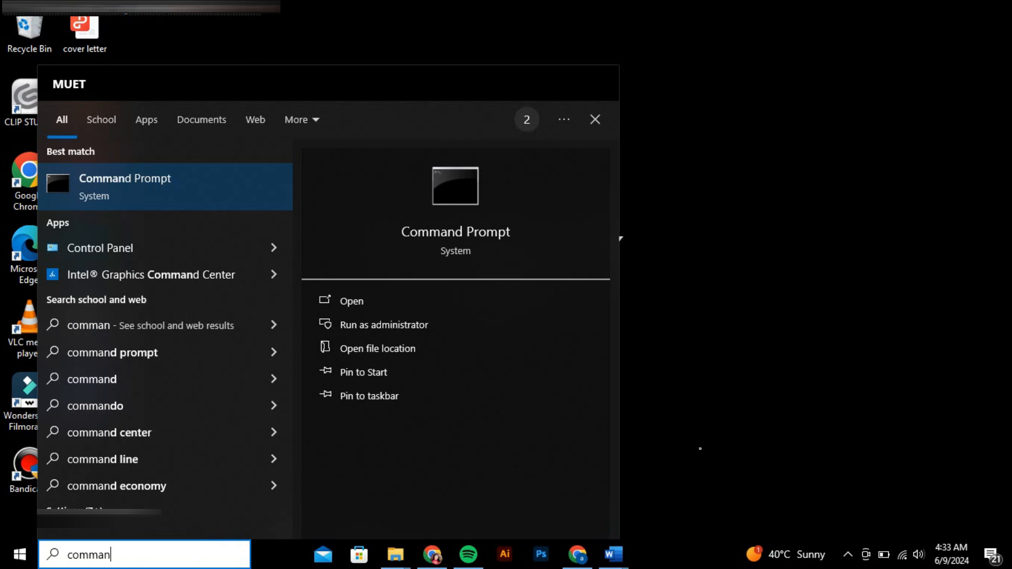
click(383, 324)
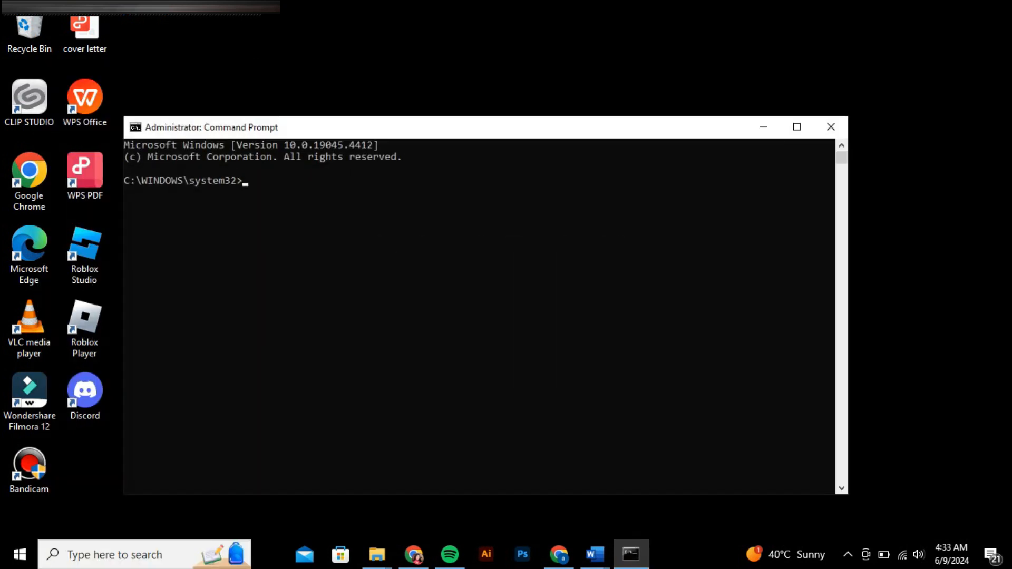
text(/)
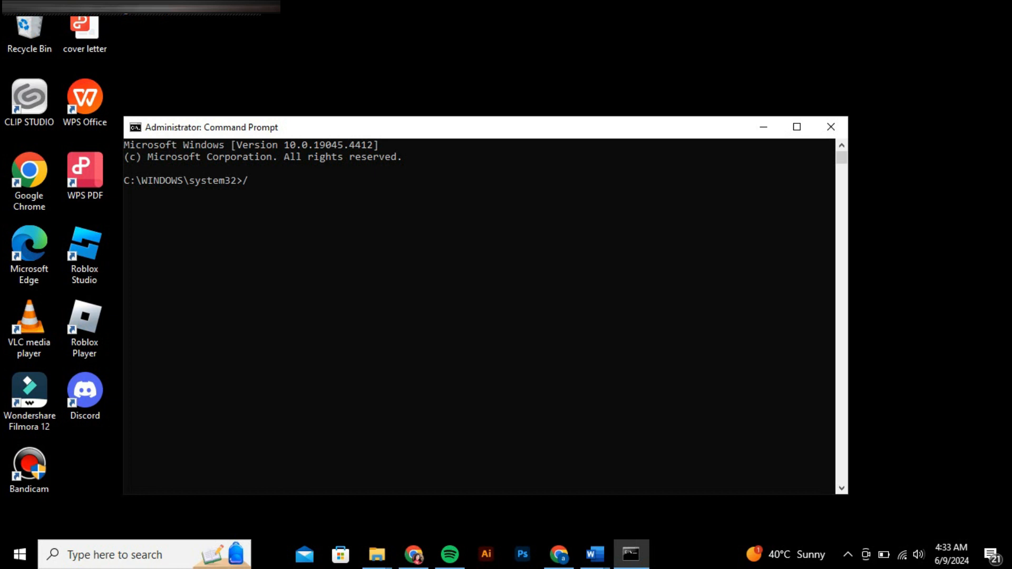
text(i)
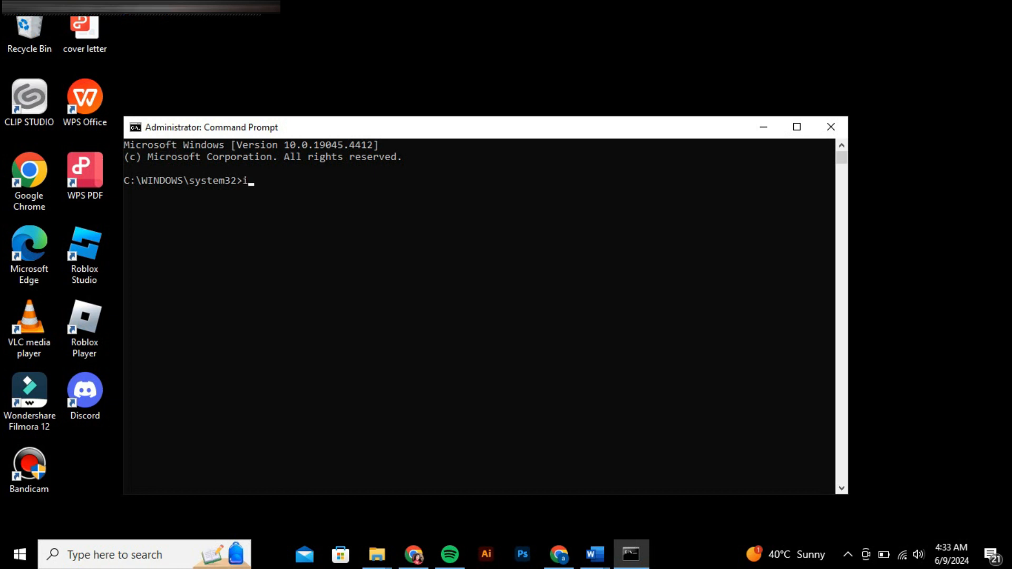
text(pconfi)
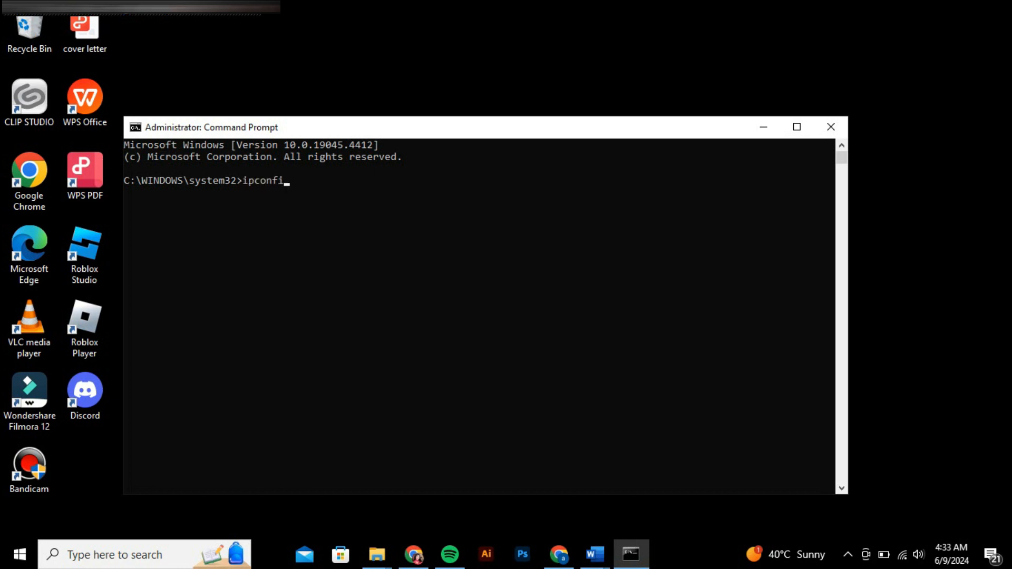
text(g/fl)
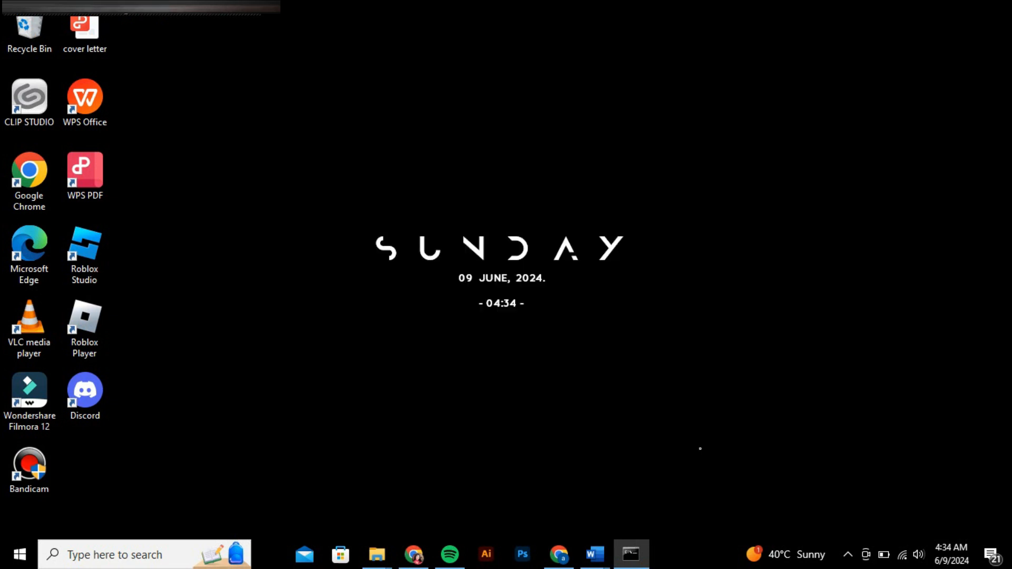
Step: From the Wi-Fi tray icon, review the VPN and Proxy pages of Network & Internet settings
click(889, 554)
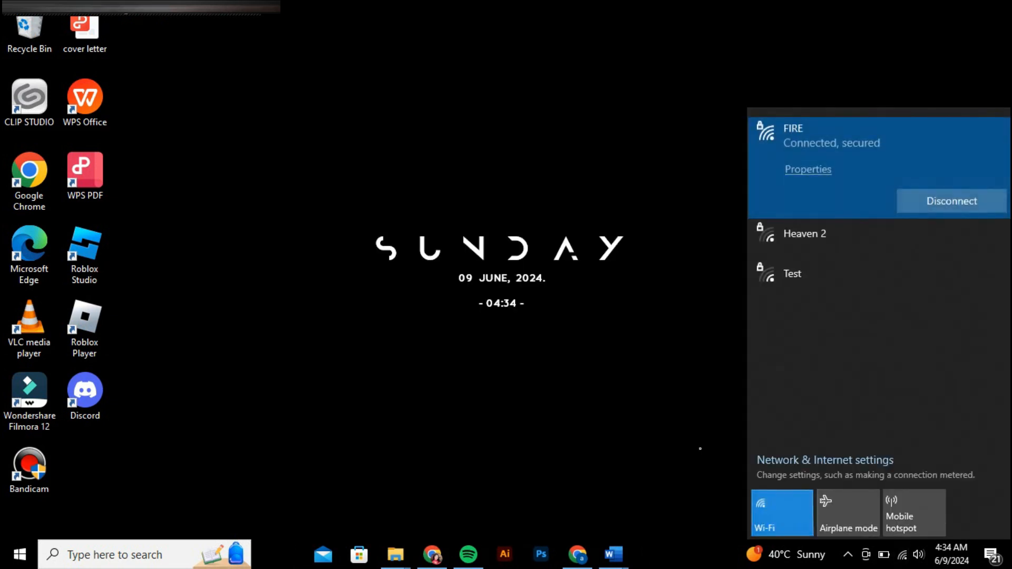
click(824, 459)
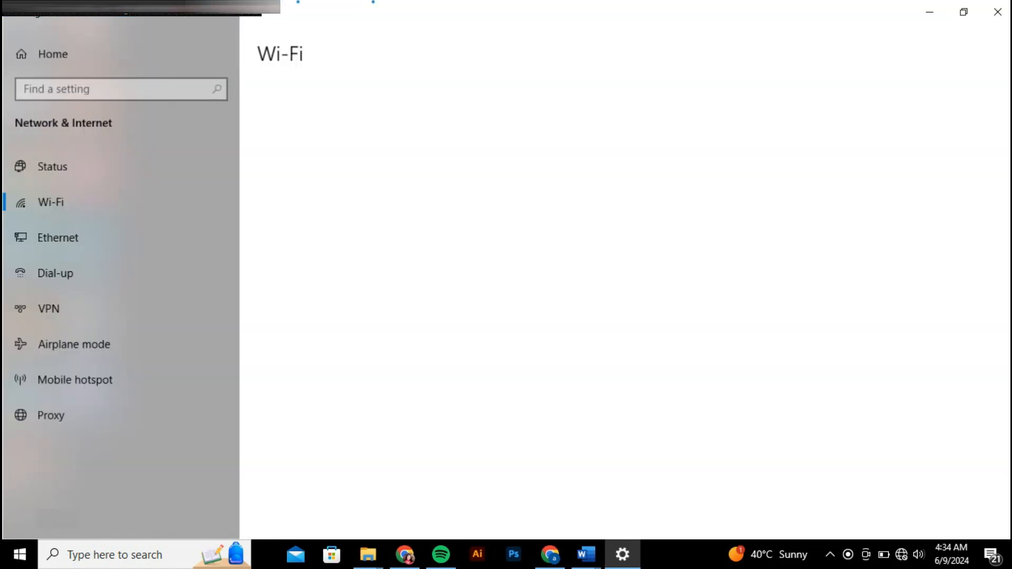
click(49, 309)
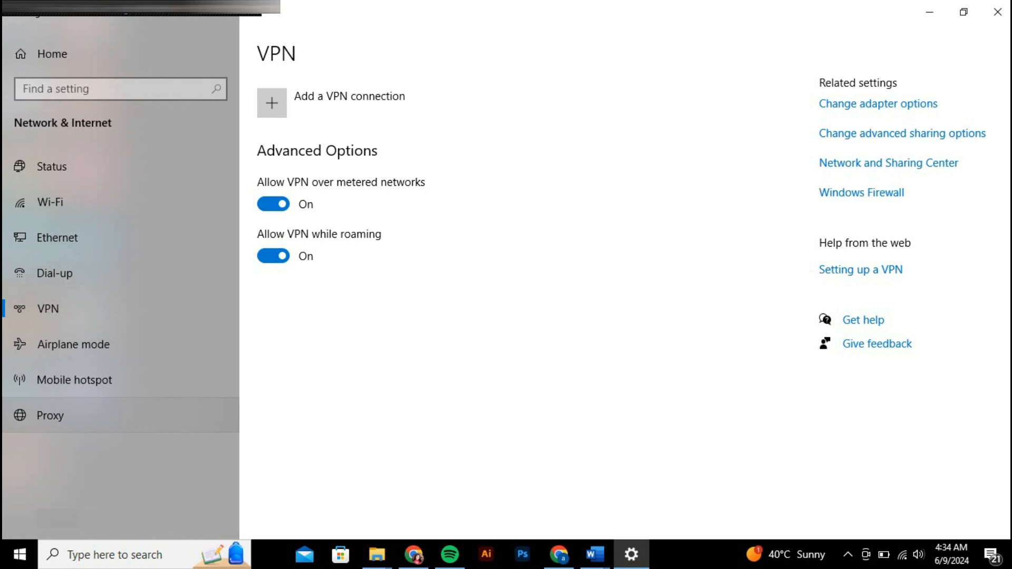
click(50, 416)
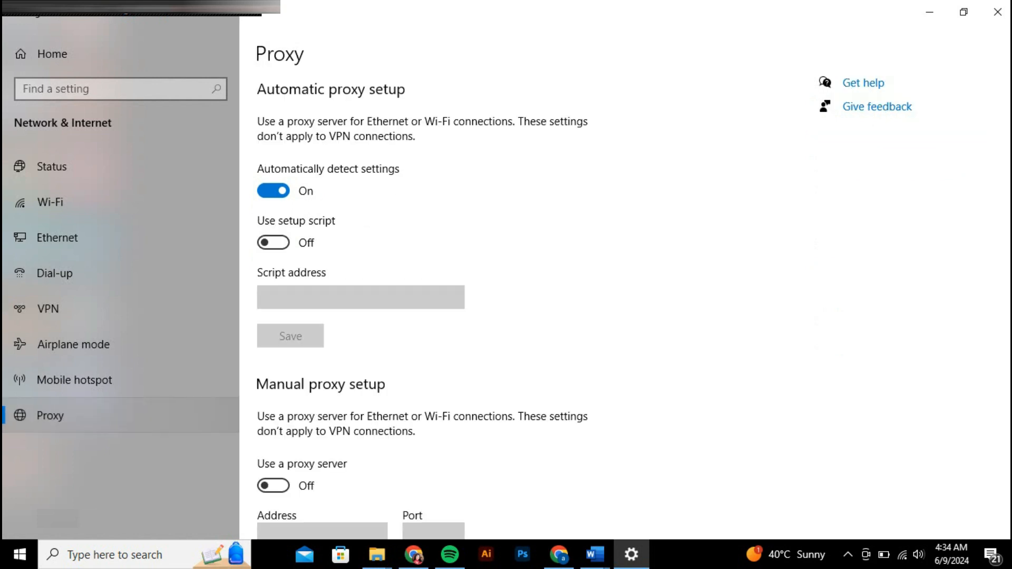
scroll(down, 3)
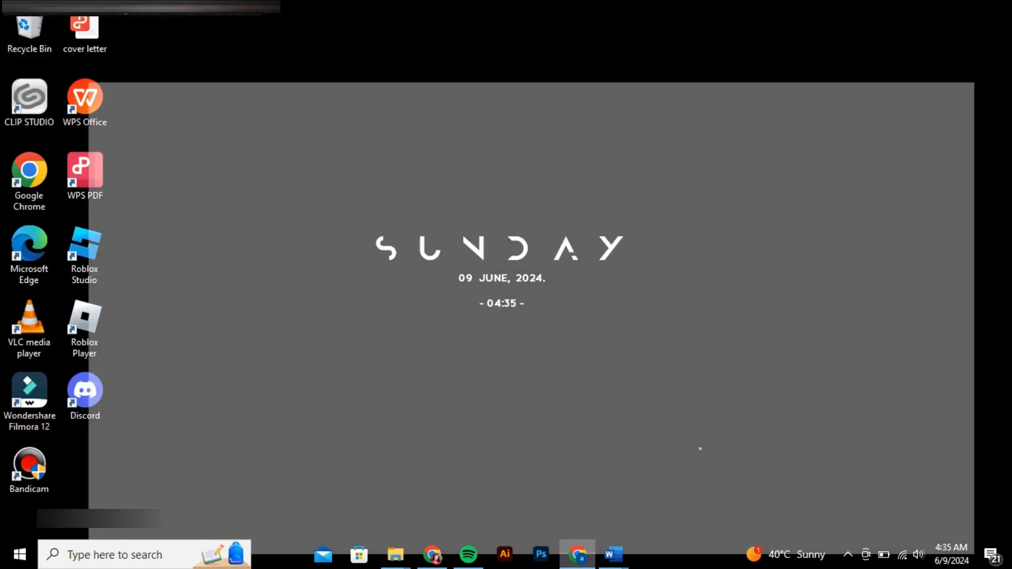
Step: Search 'driver easy' in Chrome and open the official drivereasy.com result
click(577, 554)
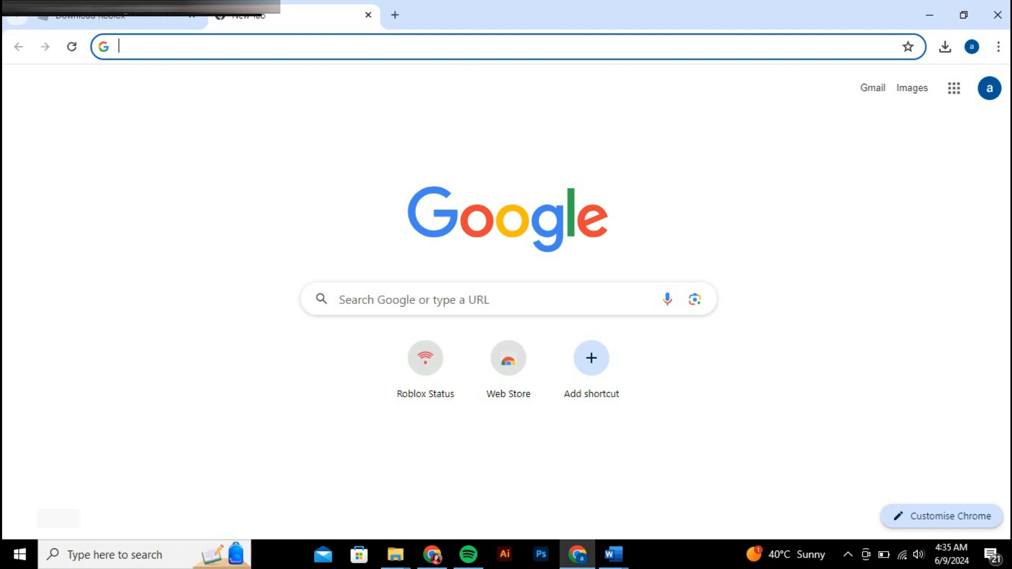
text(dri)
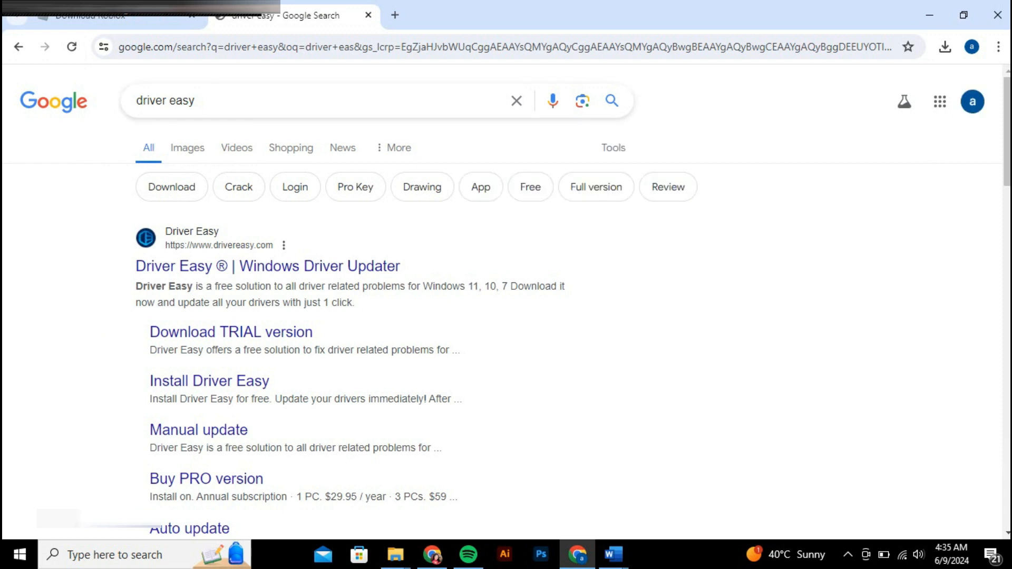
click(266, 266)
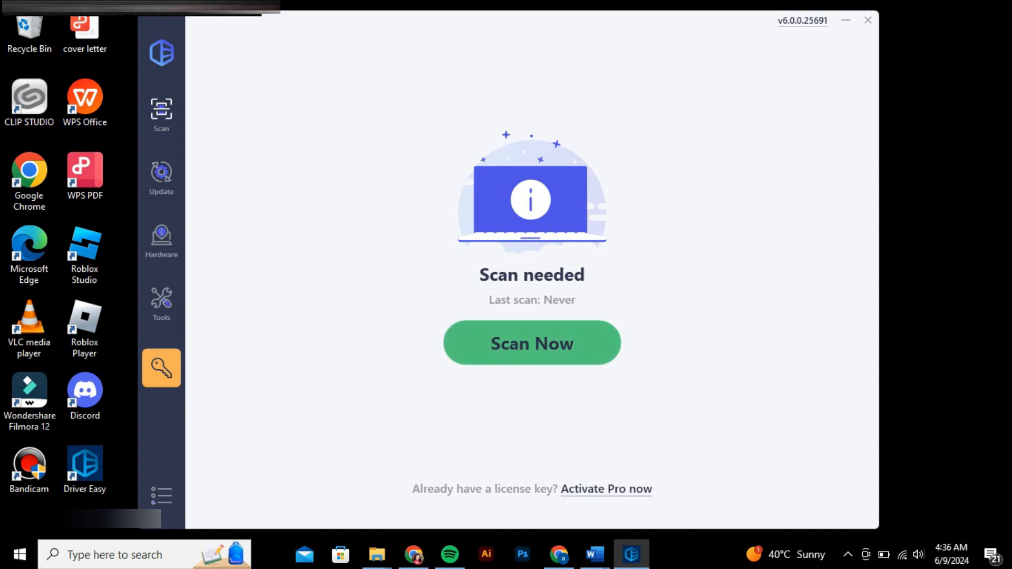
Step: Scan the computer's drivers and scroll through the list of outdated devices
click(531, 343)
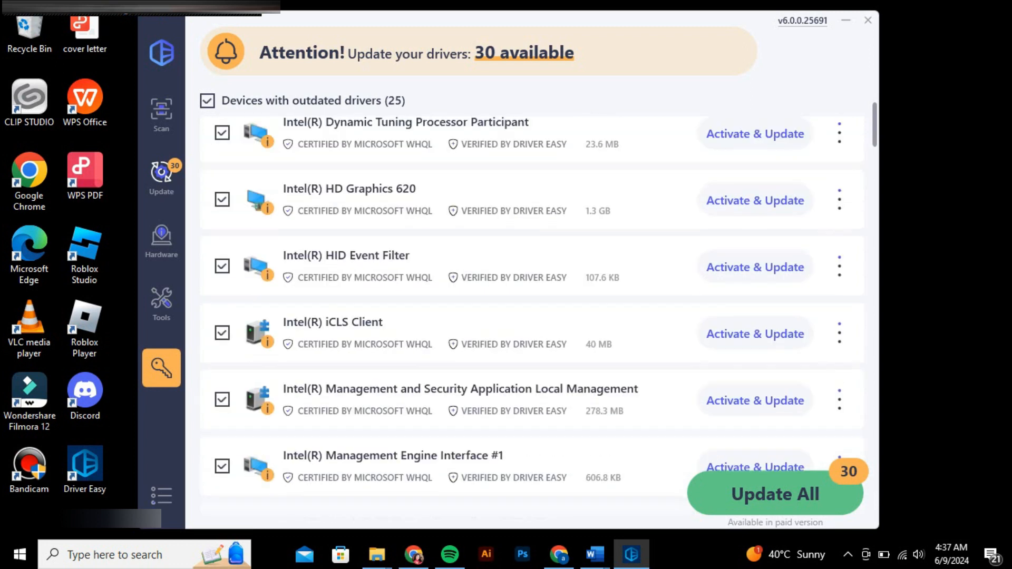
scroll(down, 3)
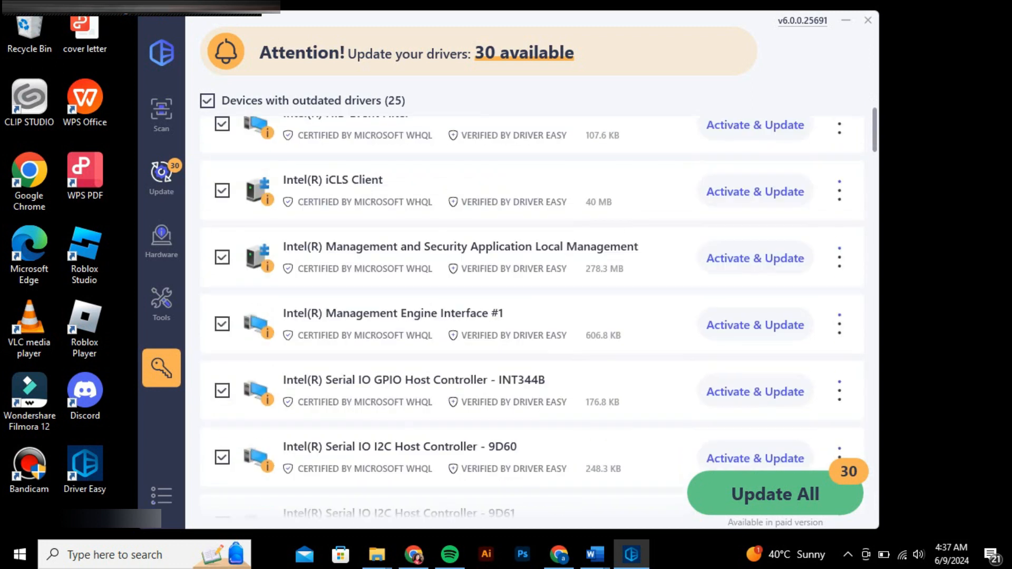
scroll(down, 3)
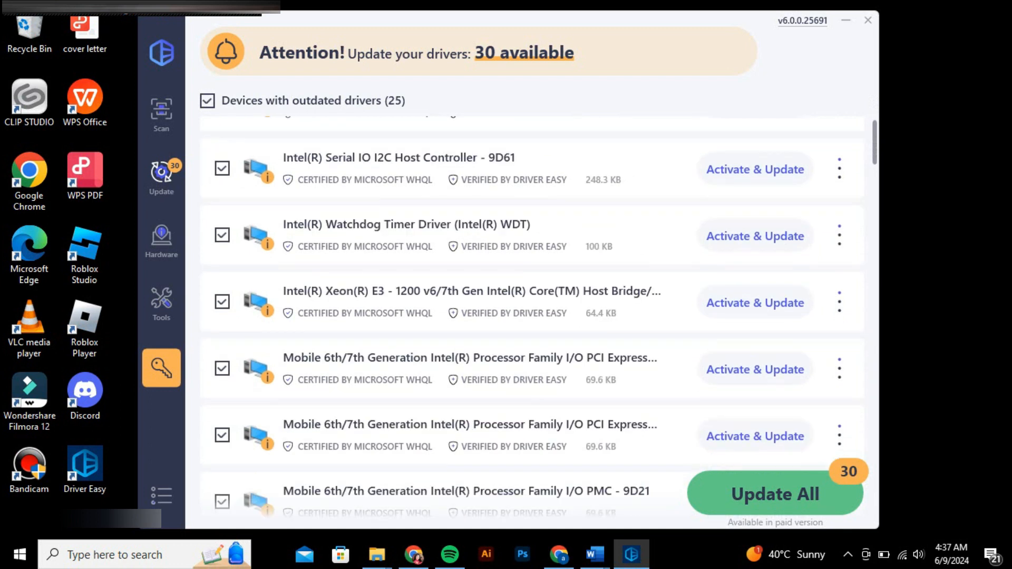
scroll(down, 3)
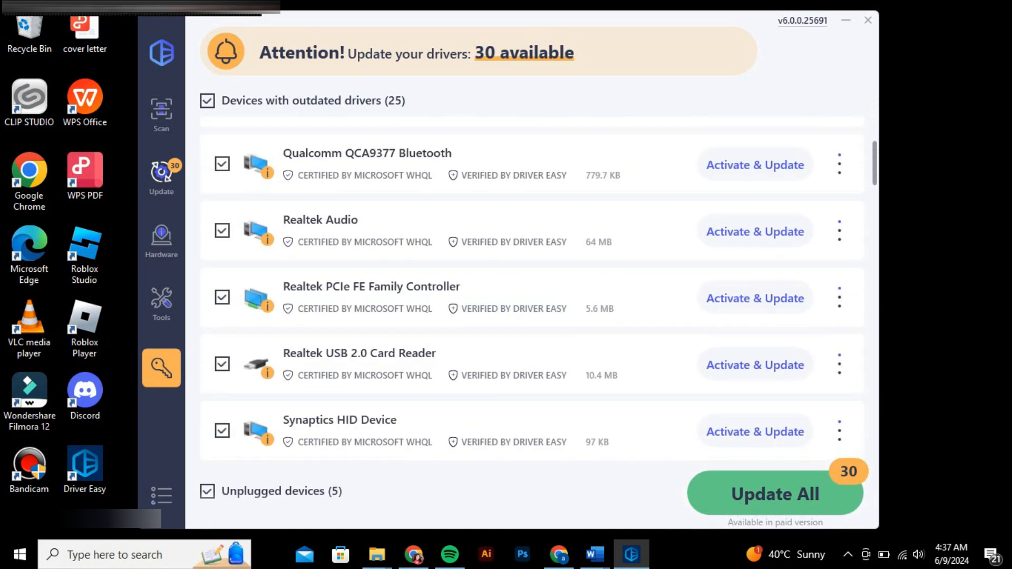
scroll(down, 3)
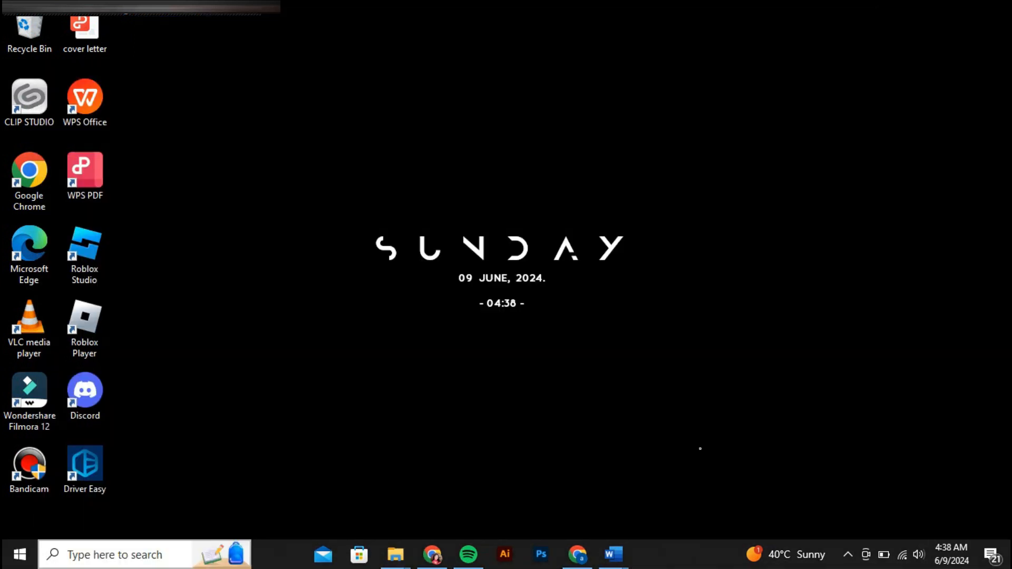
Step: Navigate Control Panel to Network and Sharing Center's adapter connections list
click(630, 553)
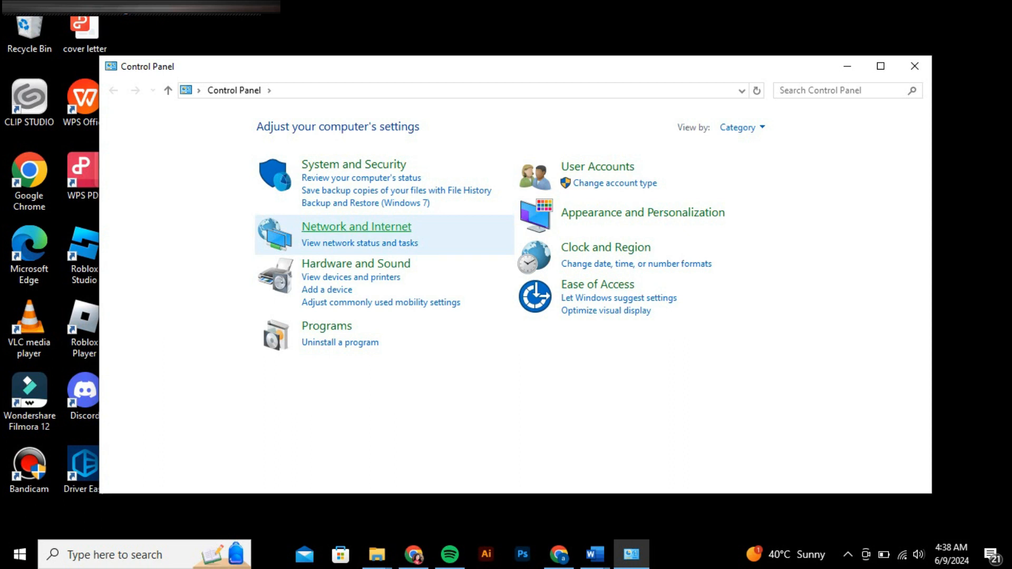
click(356, 225)
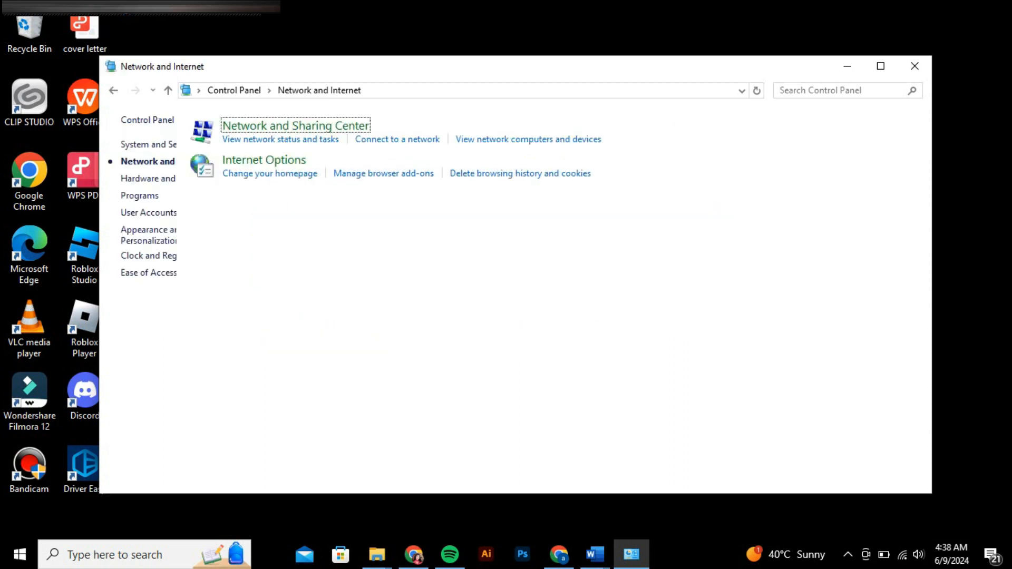
click(295, 126)
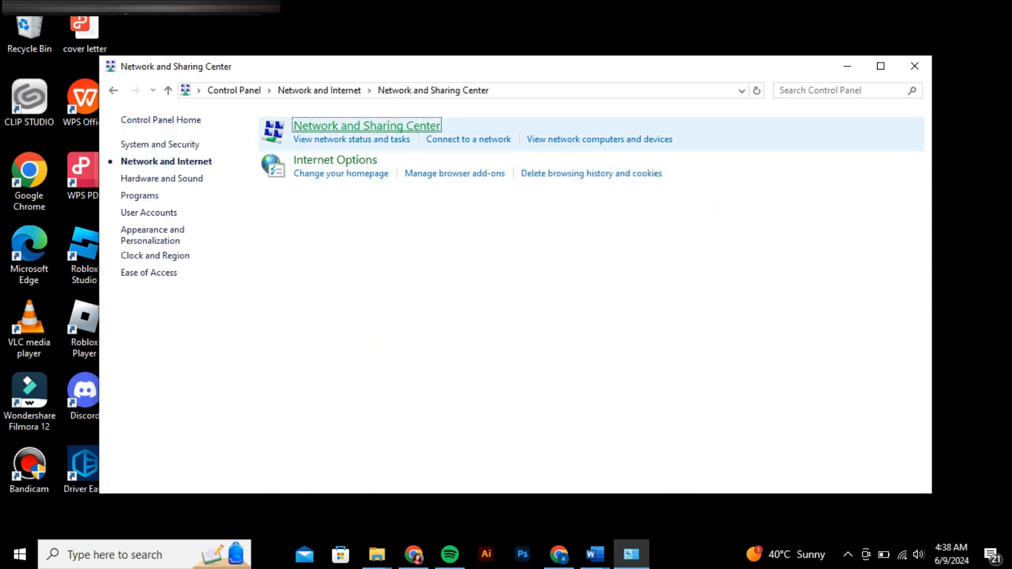
click(365, 125)
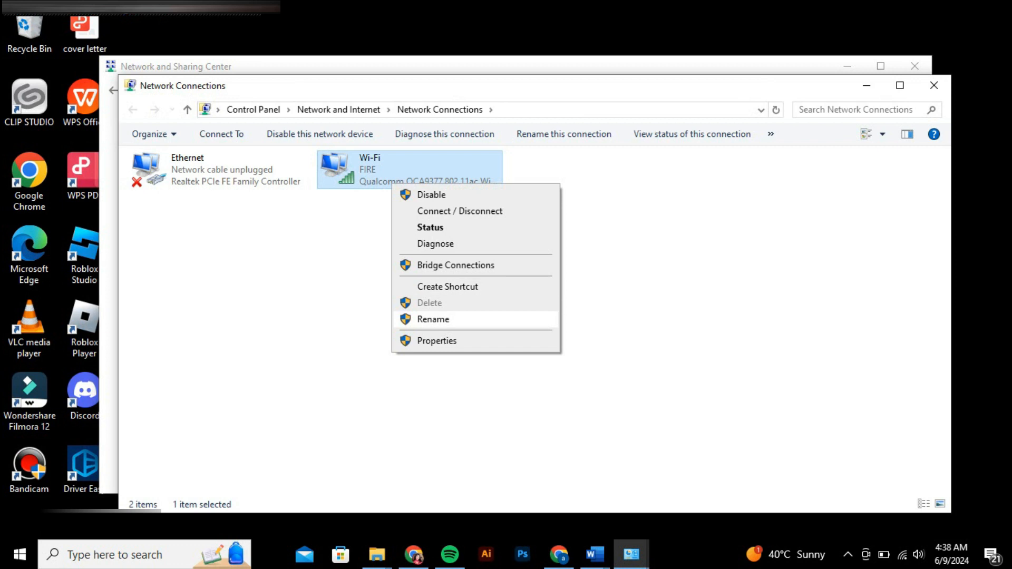
Step: Set the Wi-Fi adapter's IPv4 DNS servers to 8.8.8.8 and 8.8.4.4 and confirm
click(436, 341)
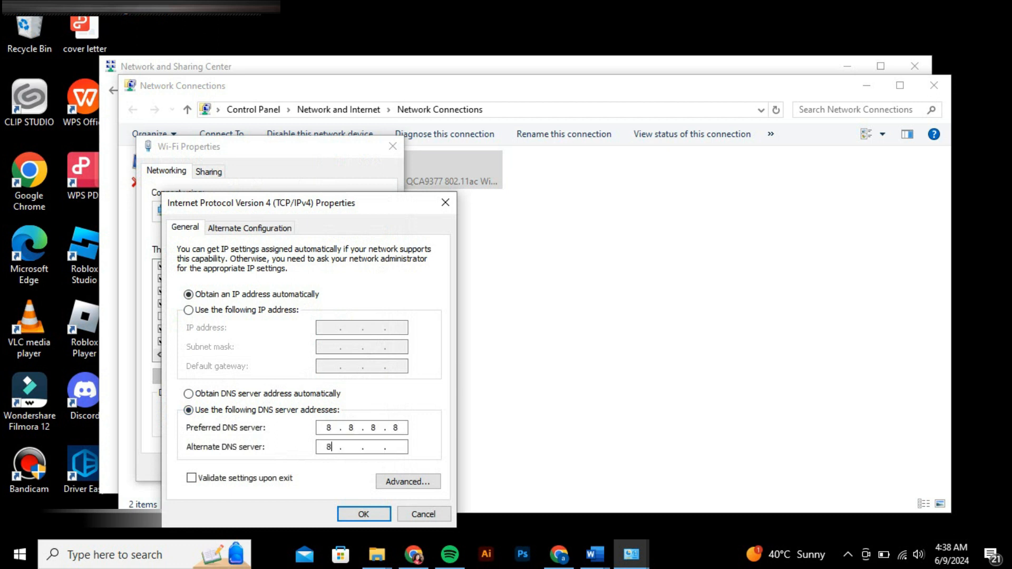
text(.8.4.4)
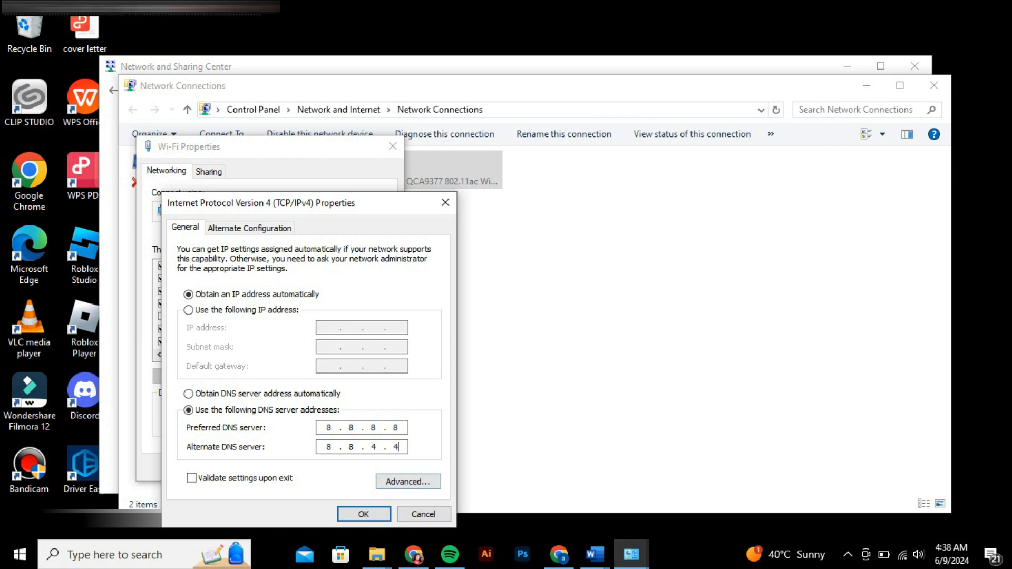
mouse_move(445, 203)
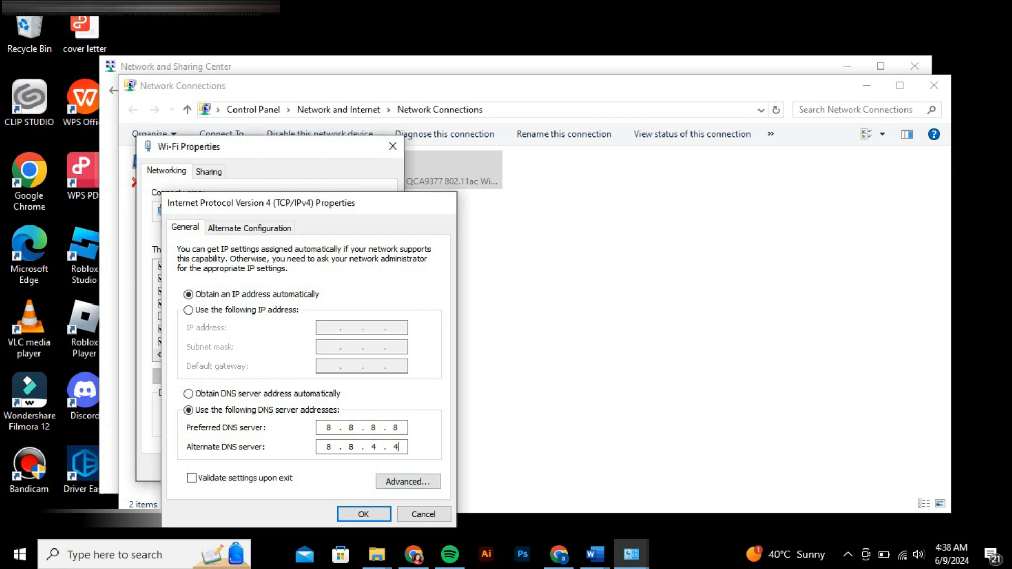
click(363, 513)
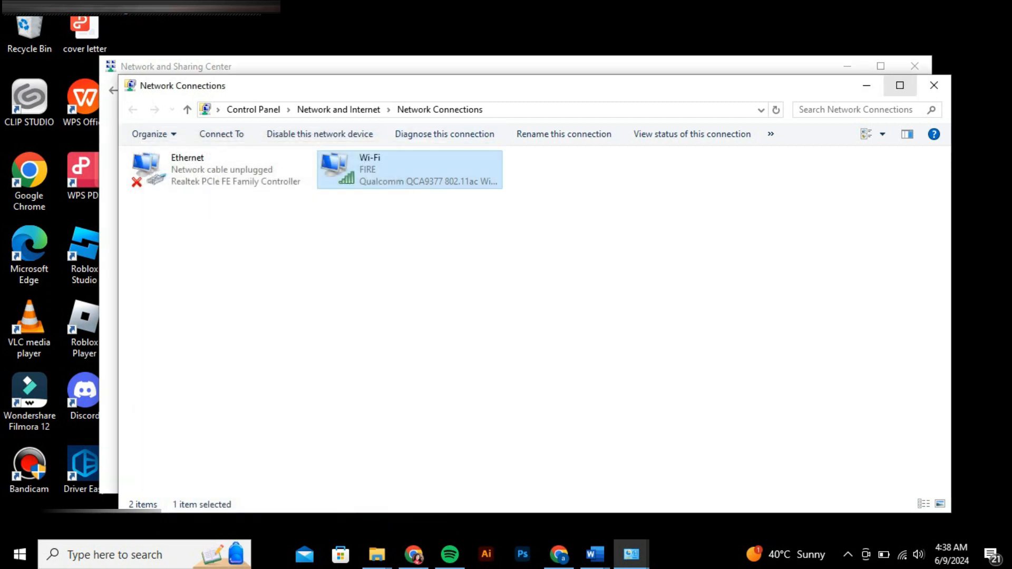
Step: Search 'windows' and open Windows Defender Firewall, heading to its allowed apps list
click(934, 84)
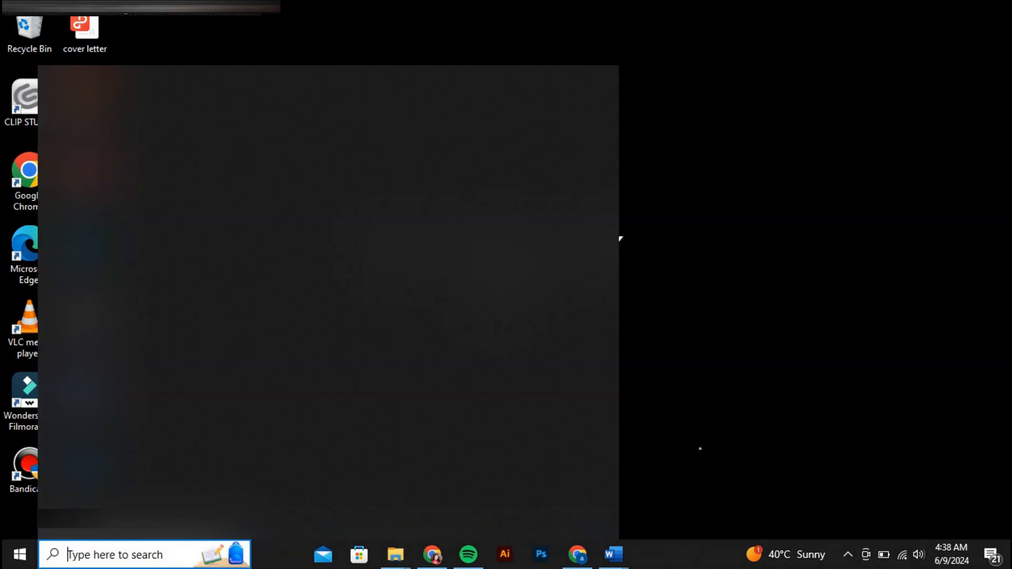
text(windows)
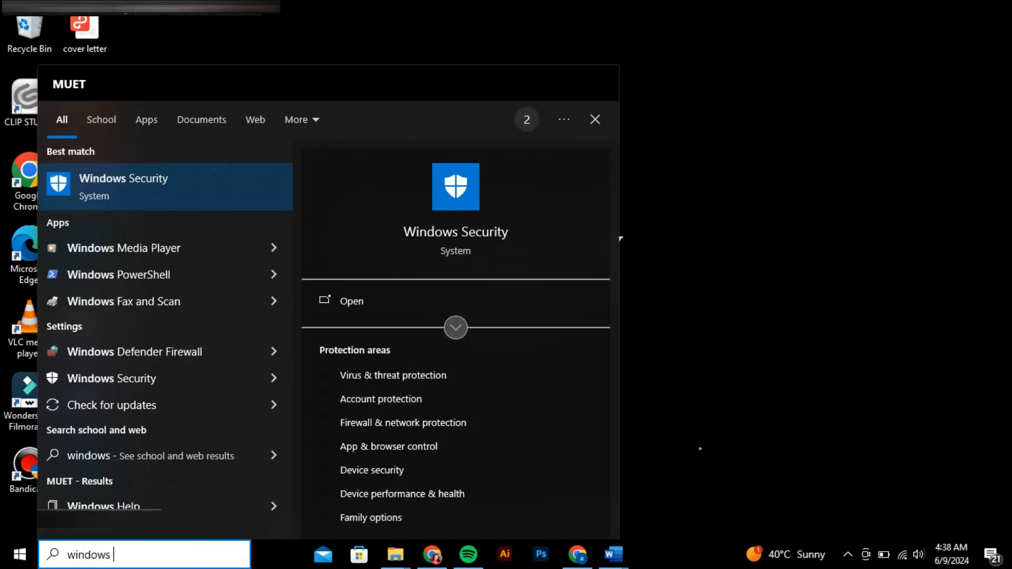
click(111, 405)
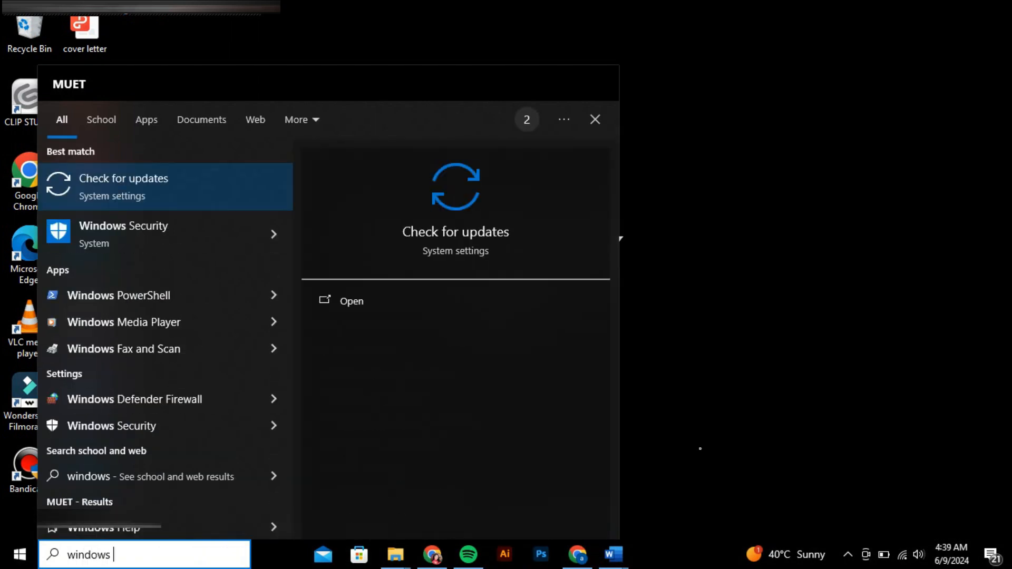
click(133, 398)
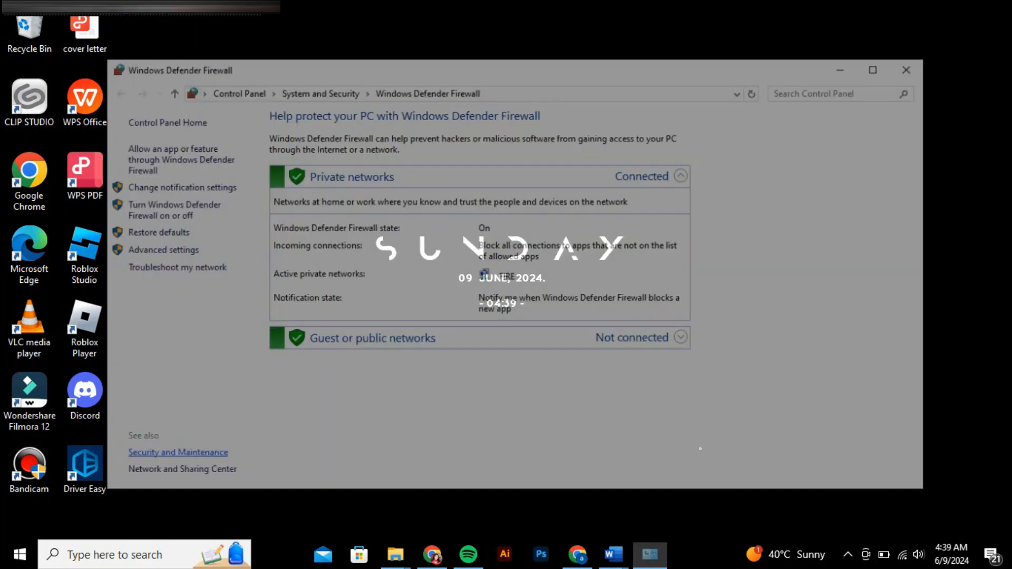
click(176, 157)
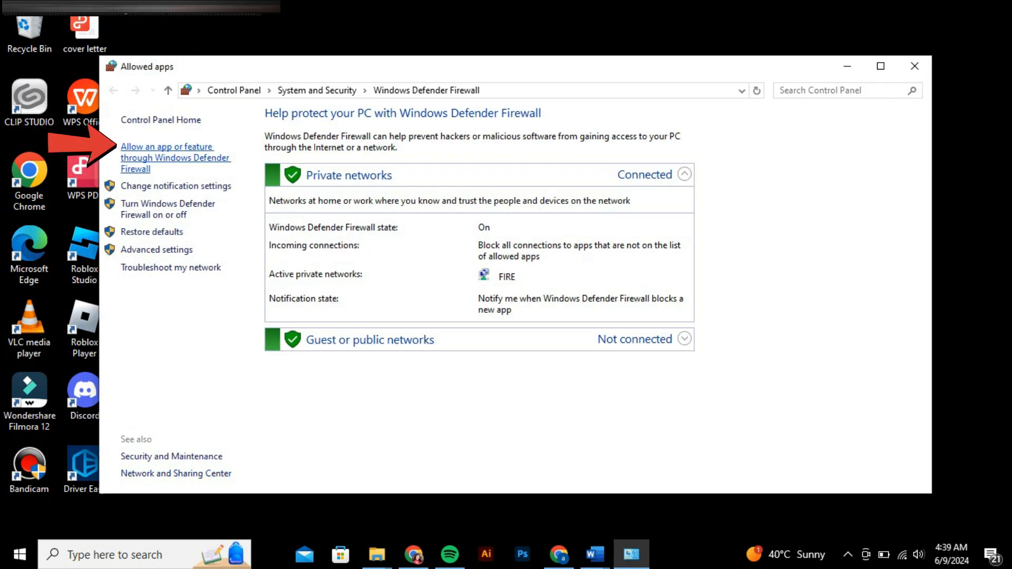
Step: Add Discord's Update program from its local folder to the firewall's allowed apps
click(175, 157)
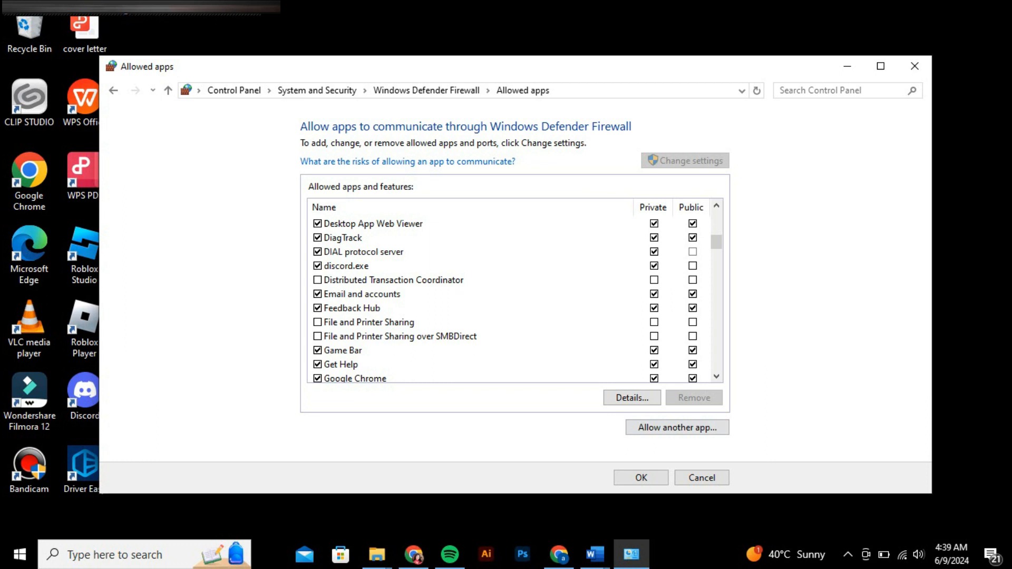
click(677, 427)
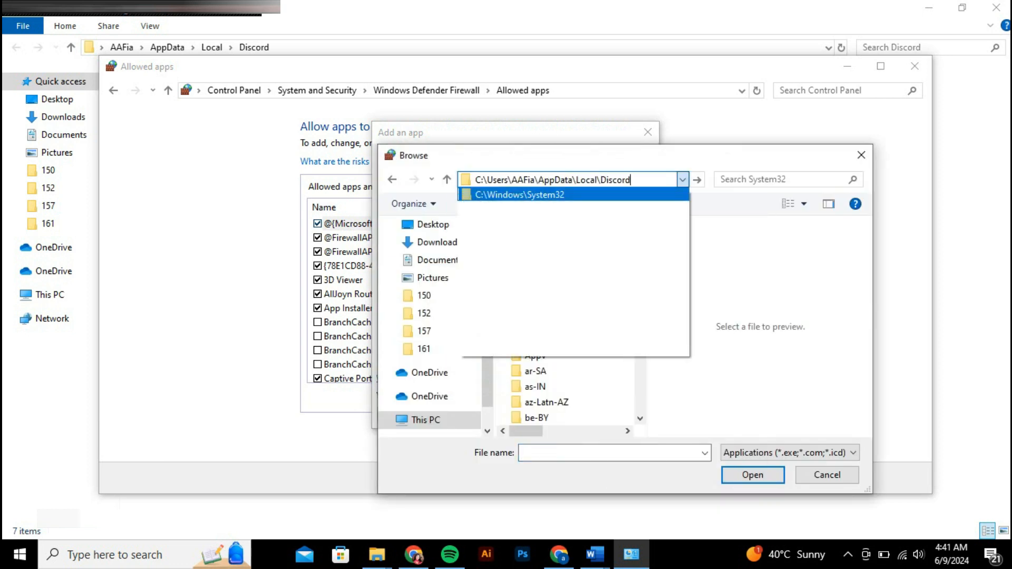
click(751, 475)
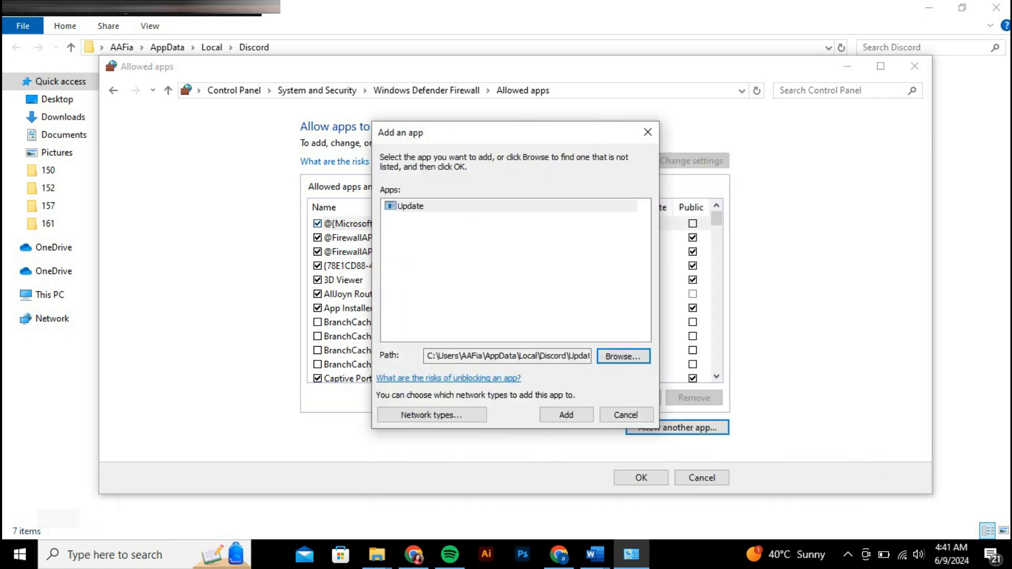
click(566, 415)
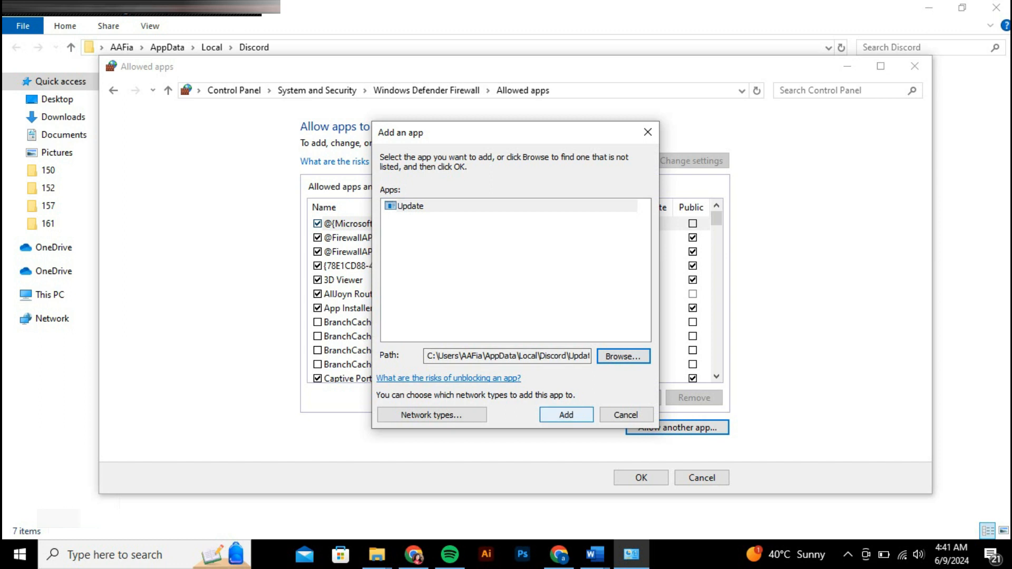